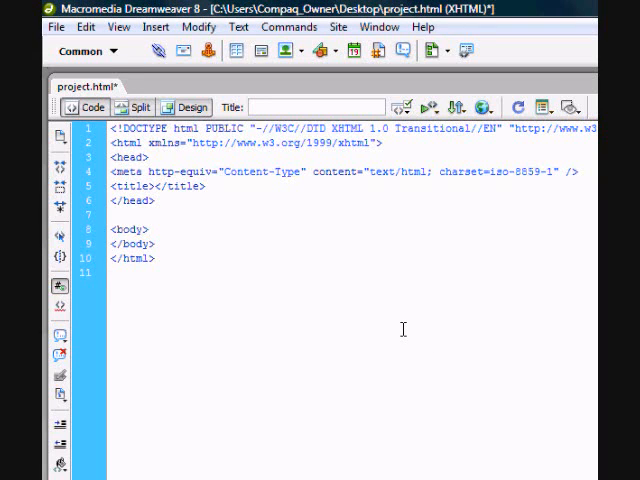
- Title the page Login and add blank lines after the body tag in Code view
left_click(112, 272)
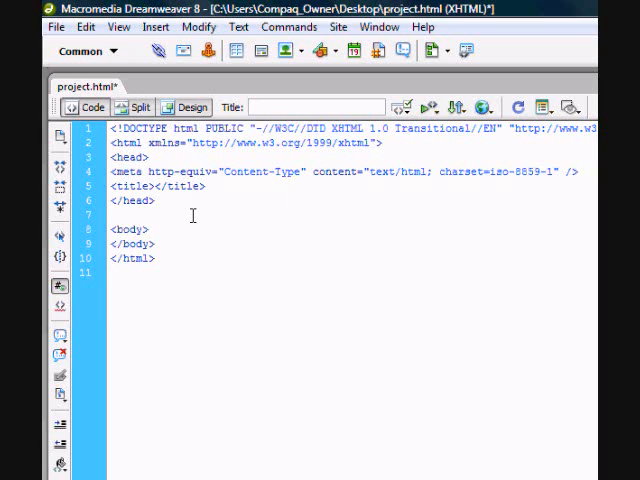
left_click(112, 272)
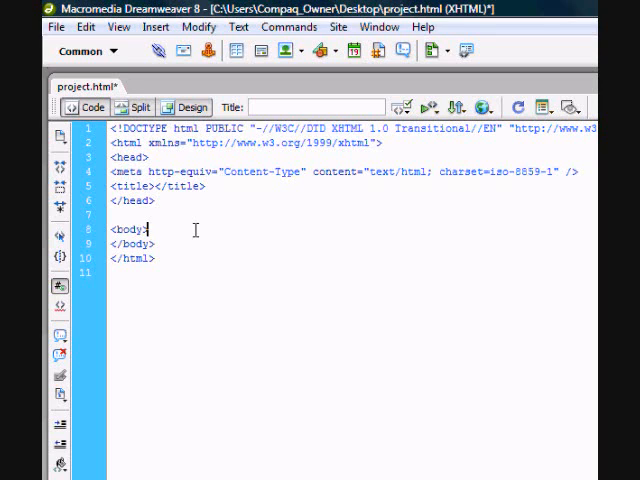
mouse_move(190, 222)
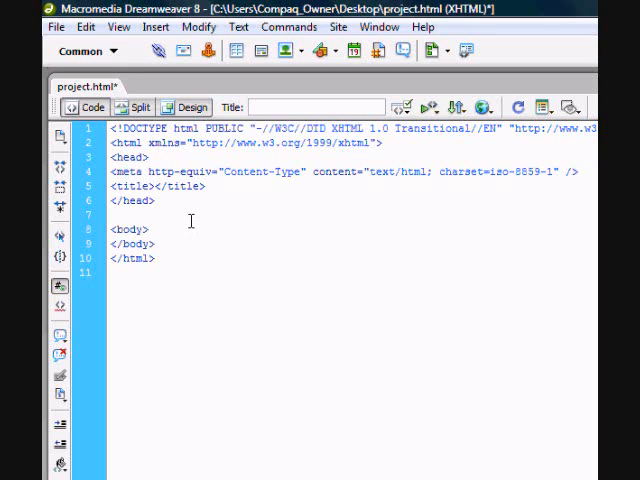
left_click(148, 228)
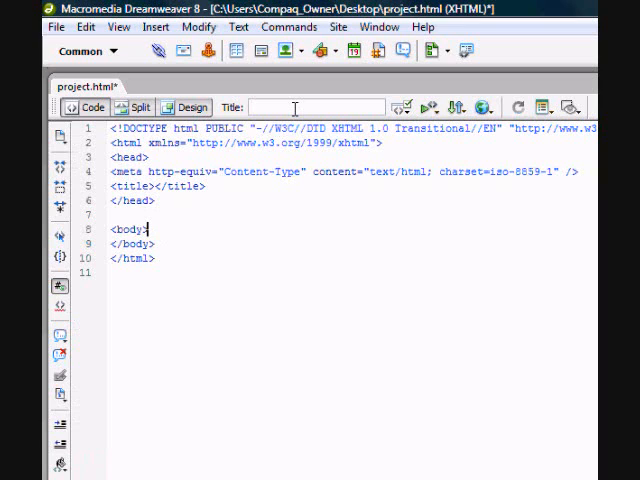
type("Login")
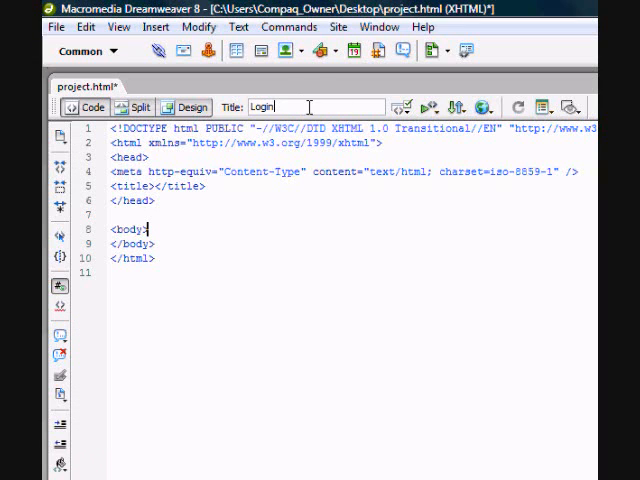
type("Login")
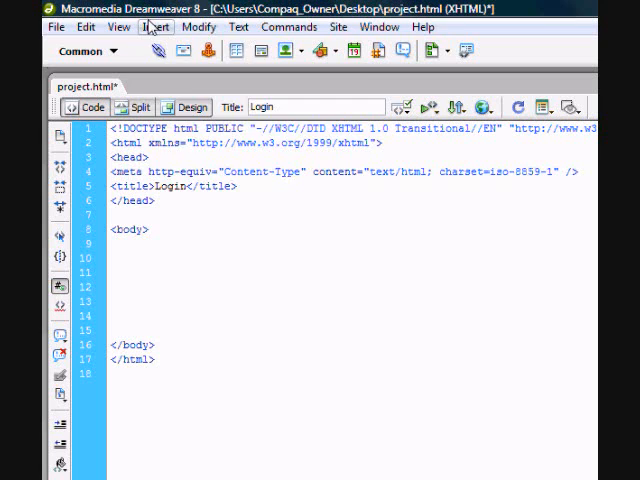
- Insert a form with action data.php and method post via the Tag Editor
left_click(156, 28)
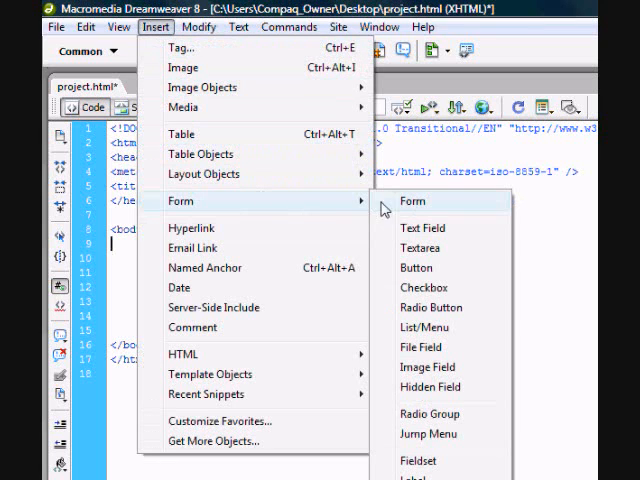
left_click(412, 200)
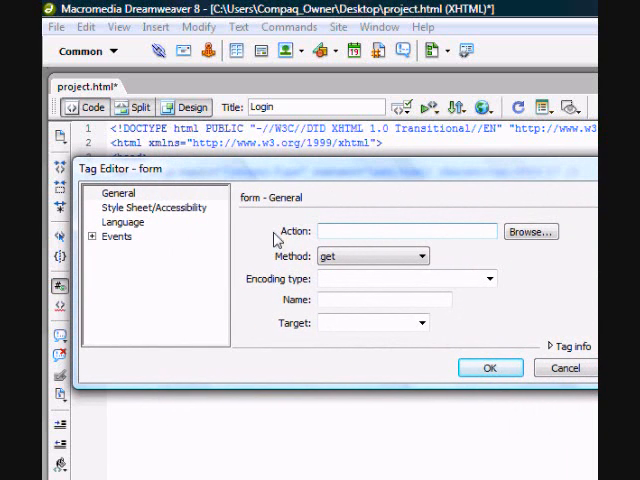
mouse_move(464, 224)
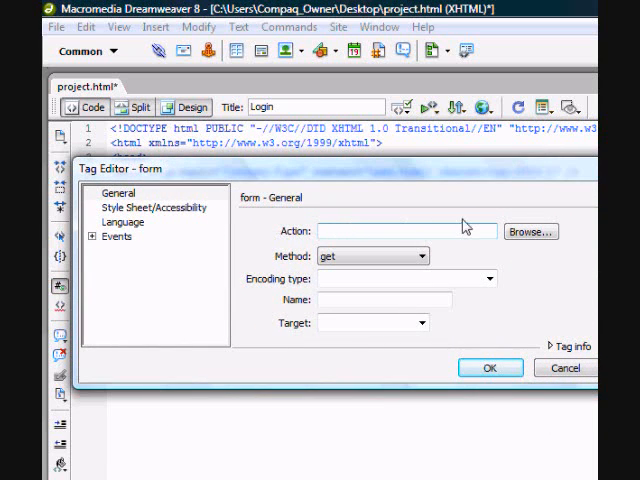
left_click(408, 232)
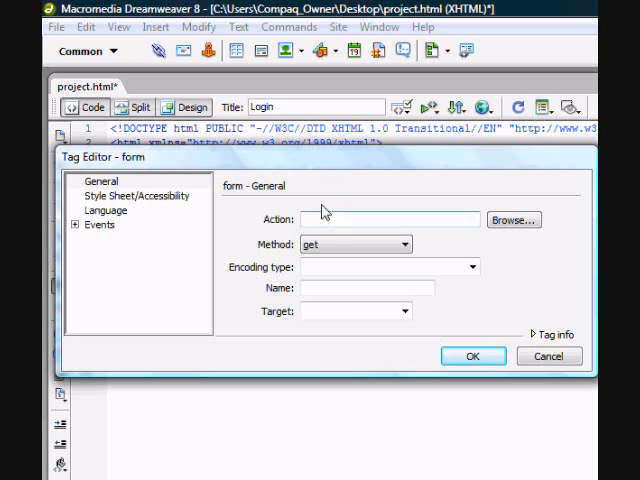
mouse_move(346, 196)
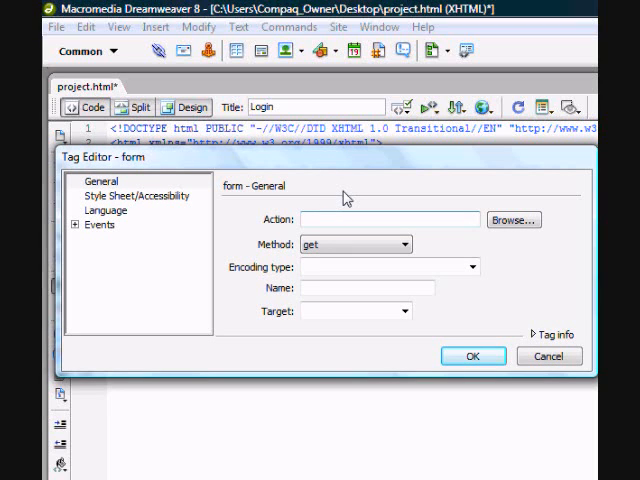
mouse_move(338, 198)
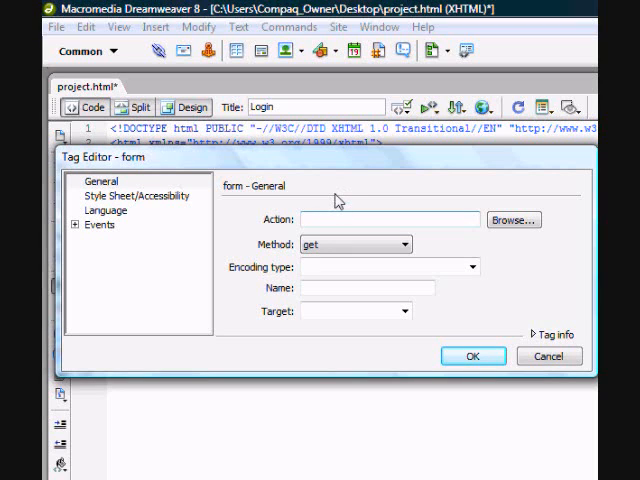
type("data.php")
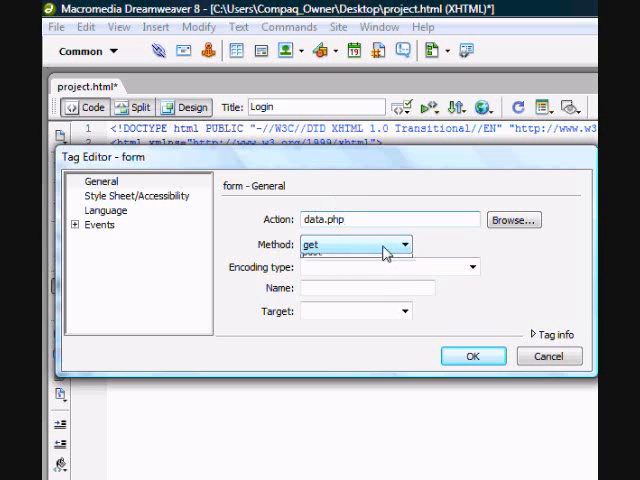
left_click(340, 258)
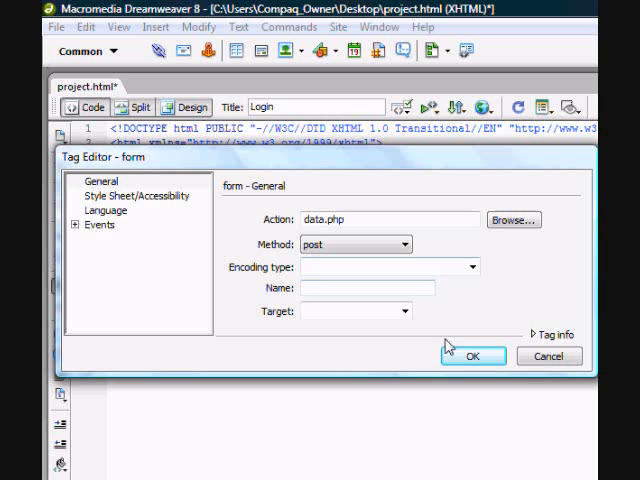
left_click(472, 356)
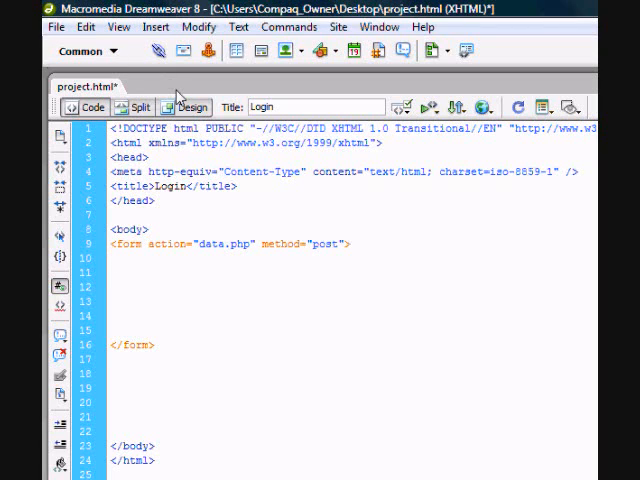
- Insert a text field inside the form with name and value username
left_click(112, 258)
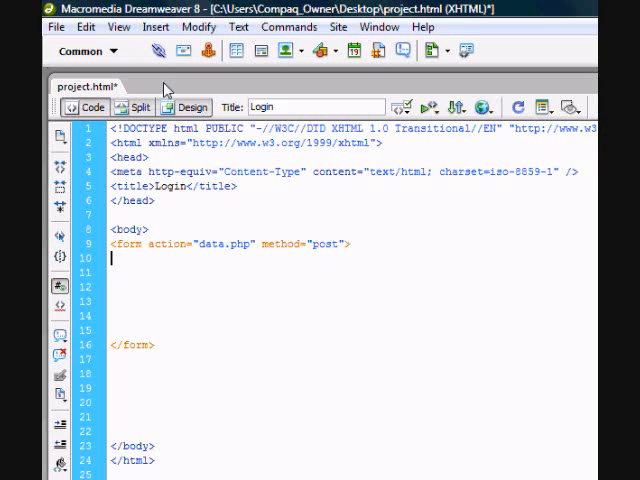
mouse_move(156, 28)
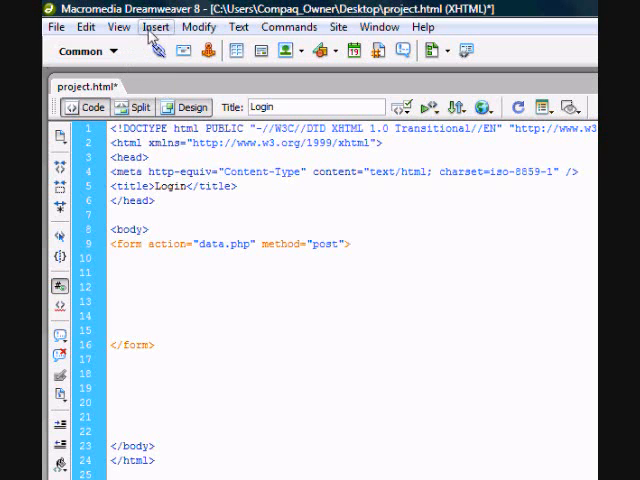
left_click(198, 28)
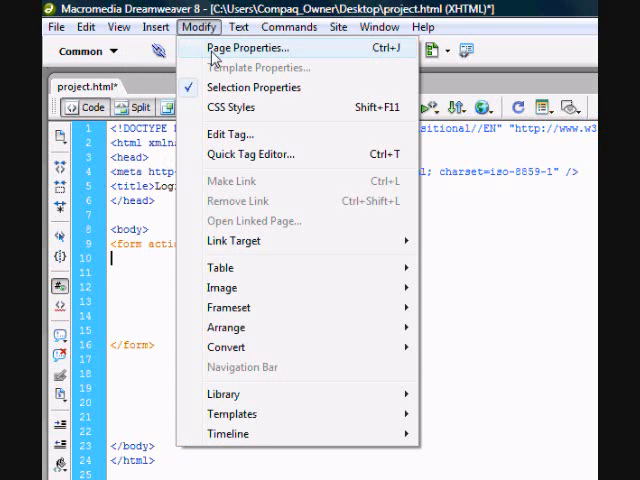
left_click(156, 28)
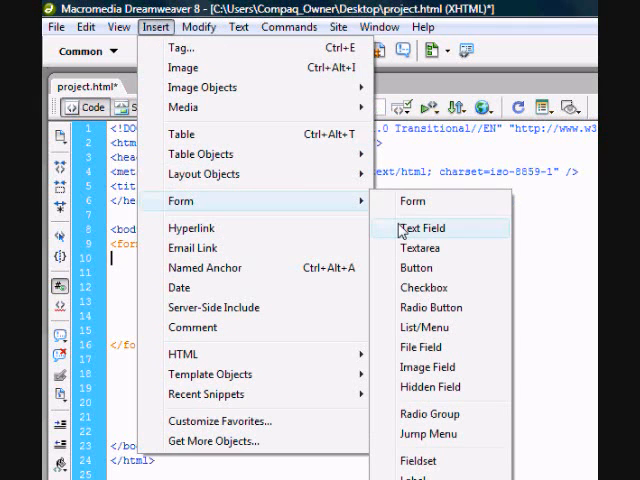
left_click(424, 228)
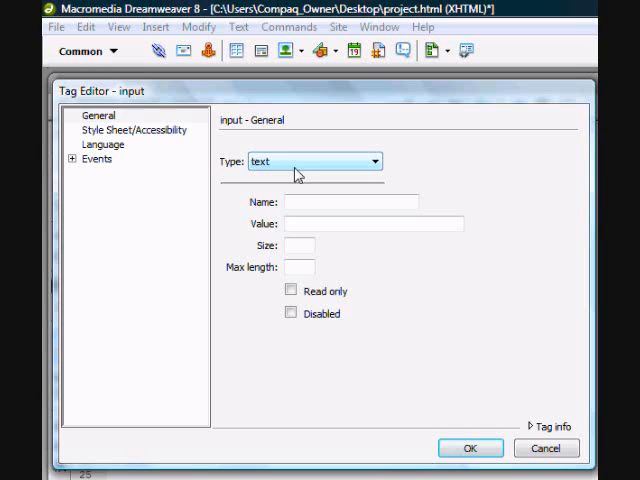
left_click(350, 200)
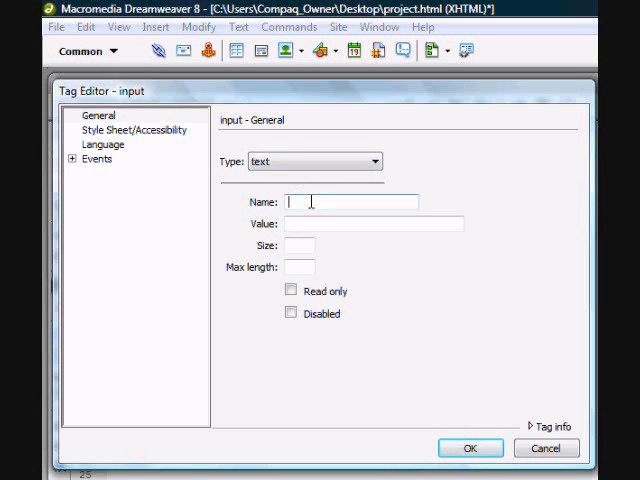
type("username")
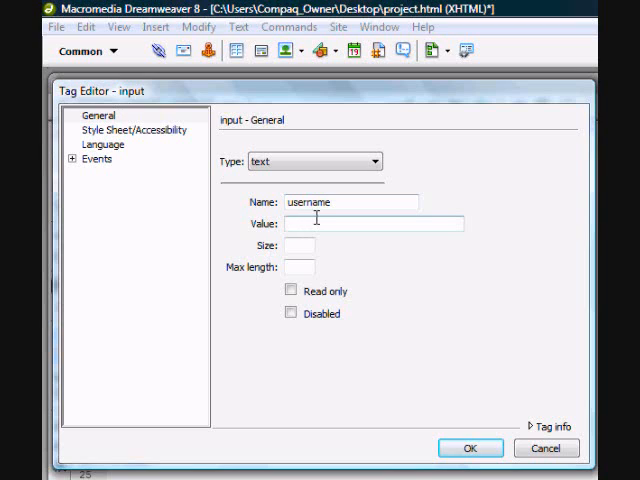
type("username")
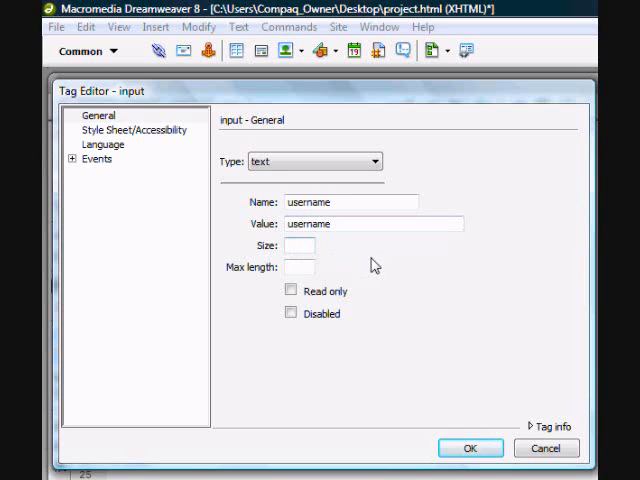
- Give the username field size 20 and max length 20, then confirm
left_click(300, 246)
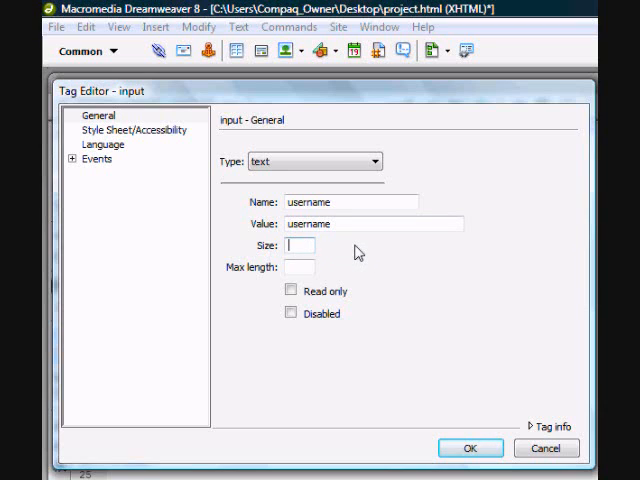
type("20")
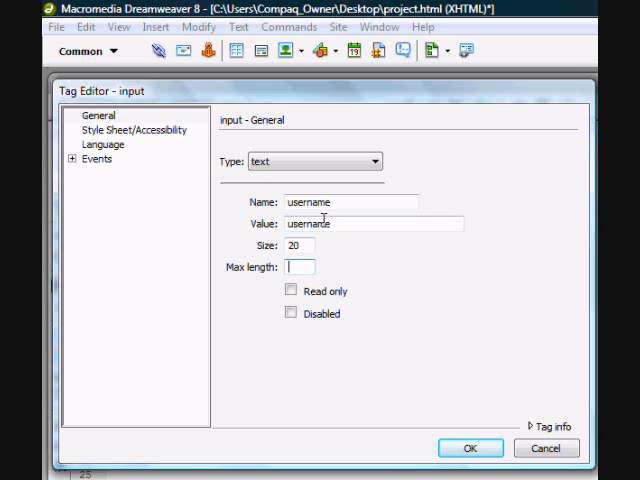
mouse_move(372, 280)
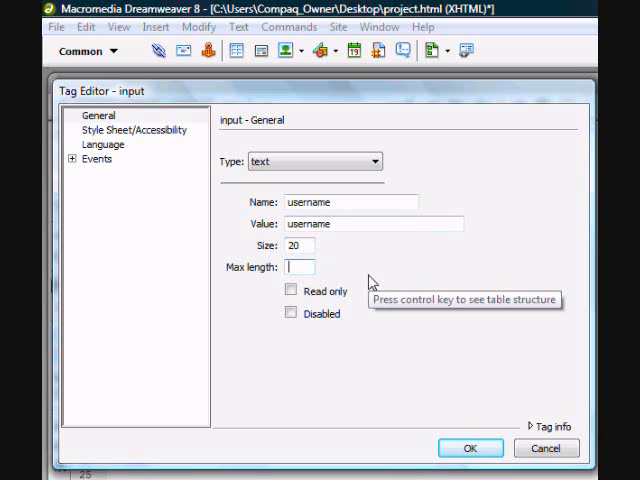
type("2")
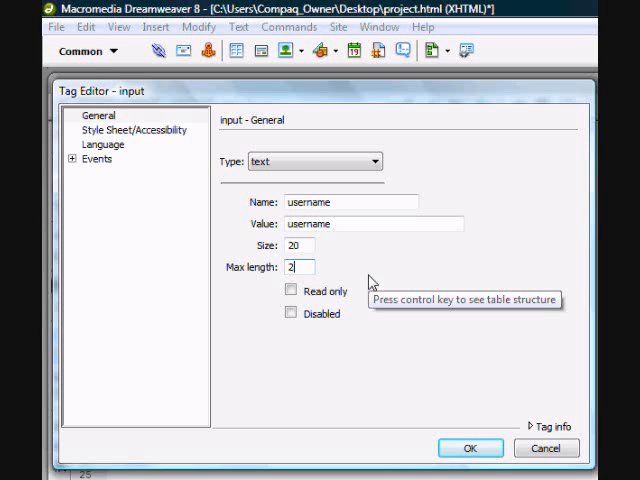
type("0")
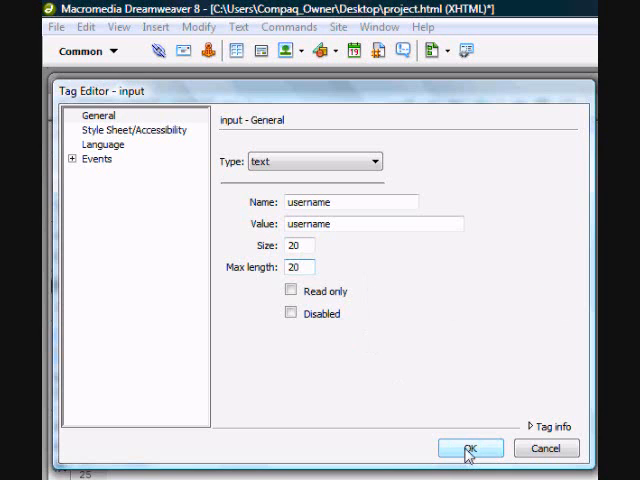
left_click(470, 448)
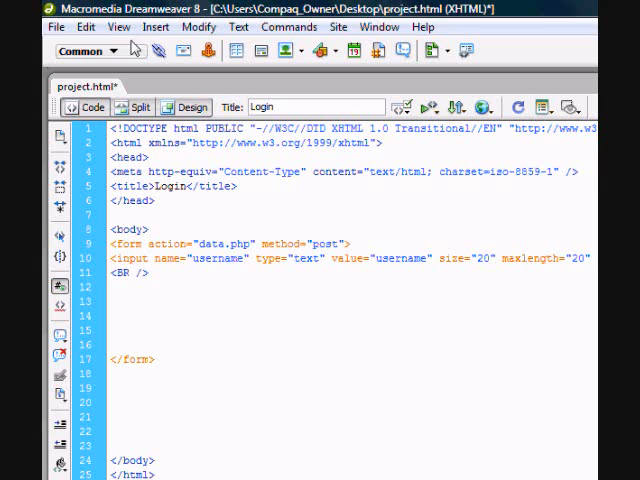
- Duplicate the input line as a password field (name, type, value password) followed by <BR />
left_click(156, 28)
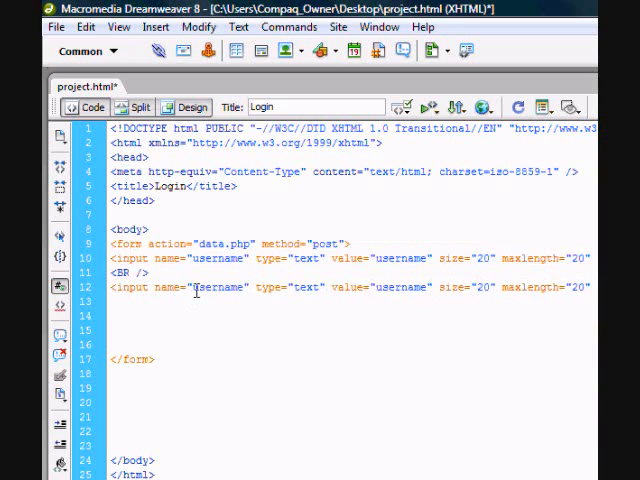
double_click(218, 288)
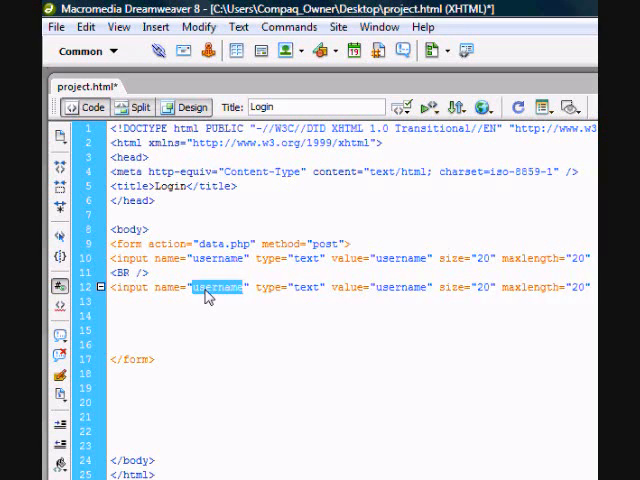
type("password")
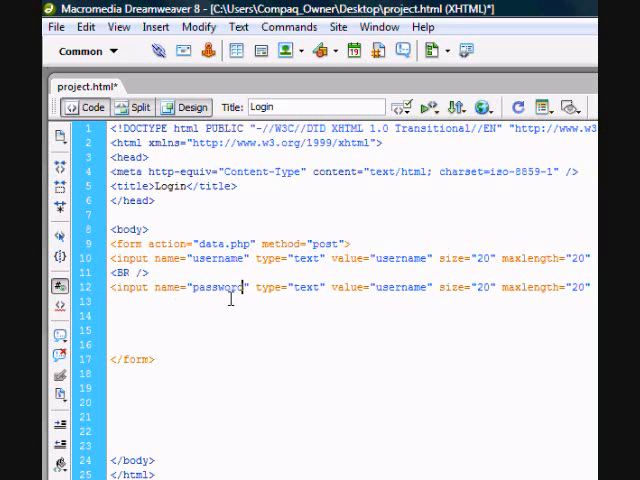
double_click(300, 288)
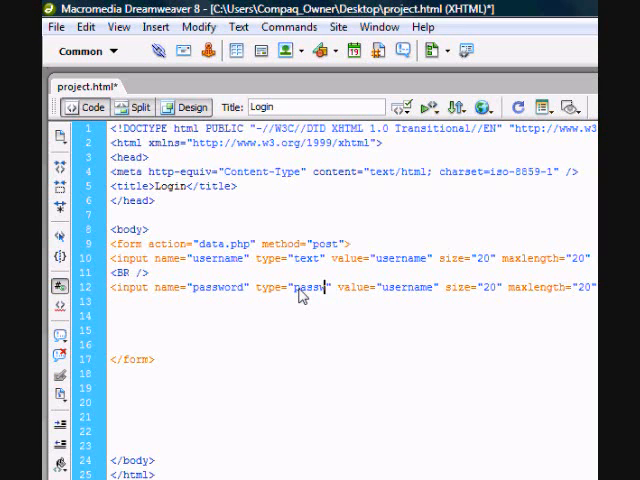
type("word")
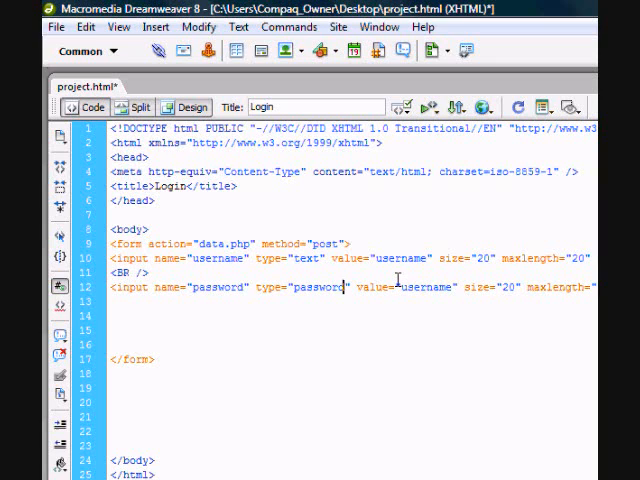
double_click(424, 288)
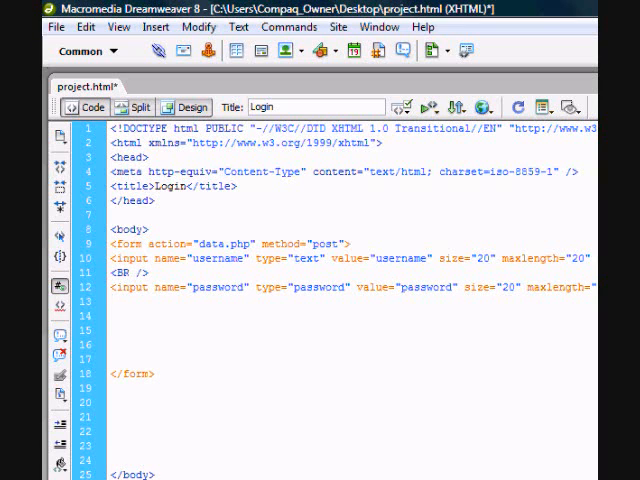
type("<BR />")
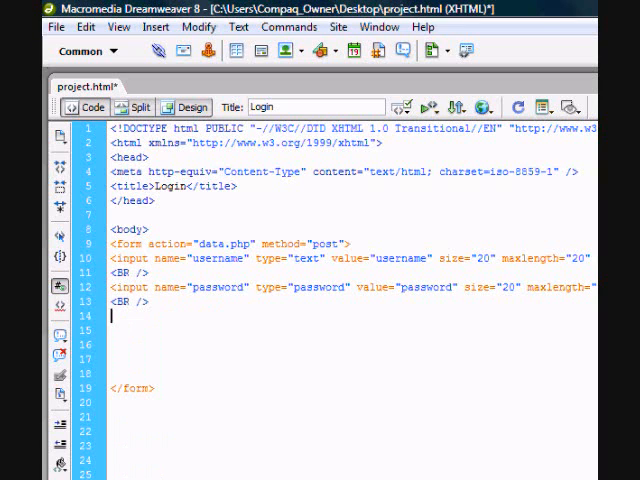
- Insert a submit button named submit with value Login
left_click(156, 28)
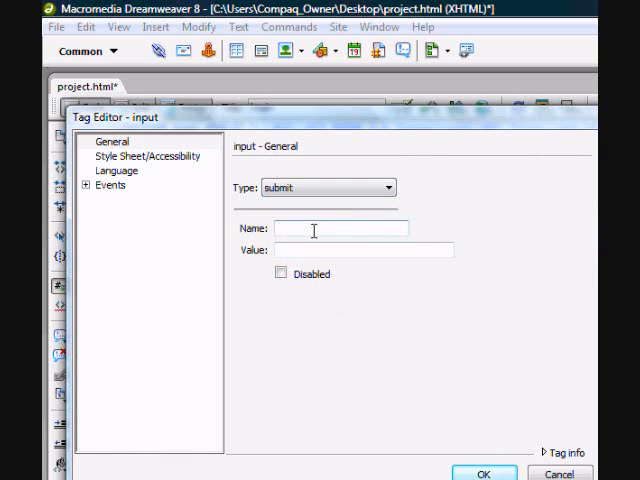
type("submit")
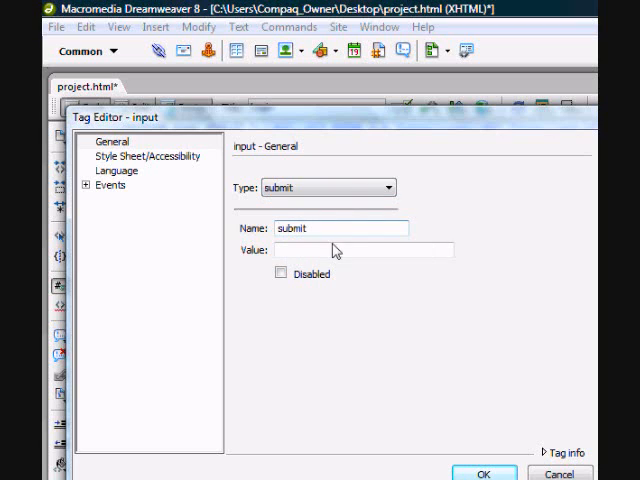
type("Login")
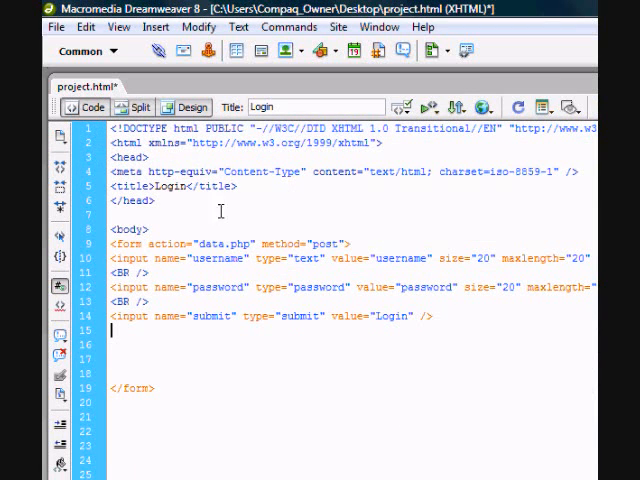
left_click(156, 28)
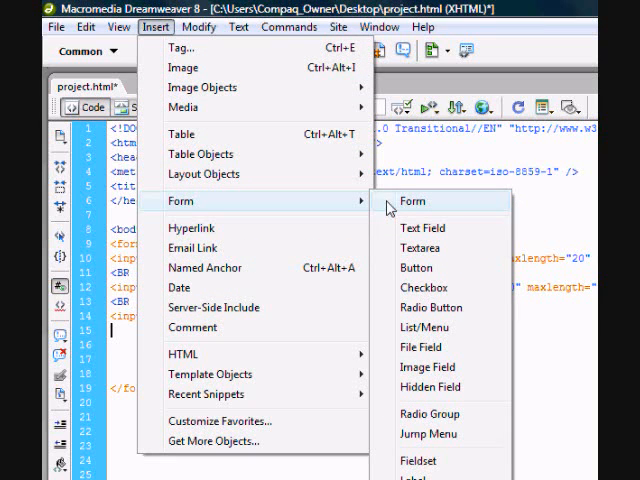
- Insert a reset button named reset with value Clear and preview the page in Firefox
left_click(416, 268)
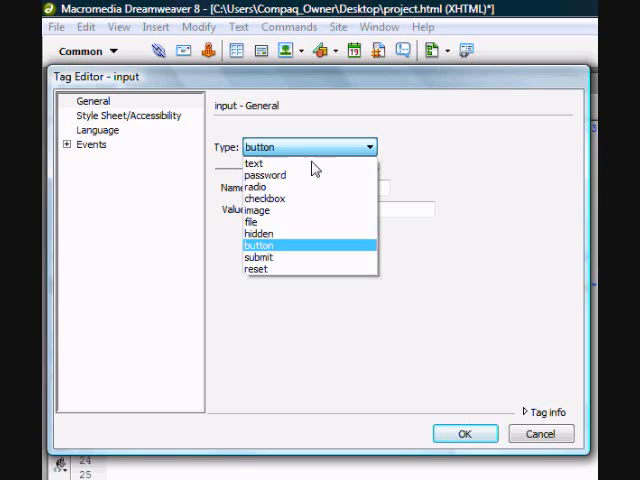
left_click(258, 268)
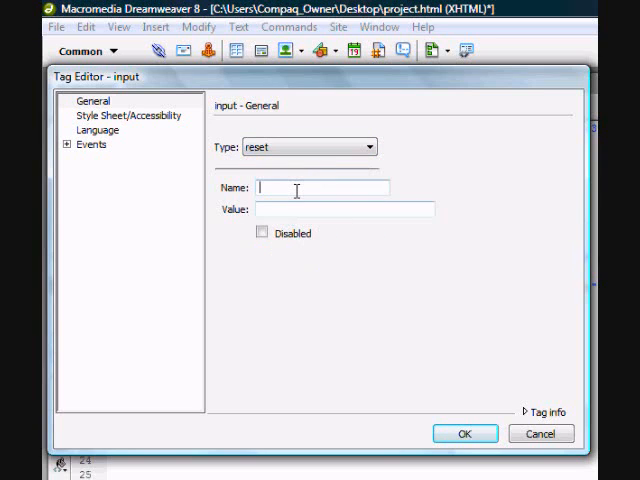
type("reset")
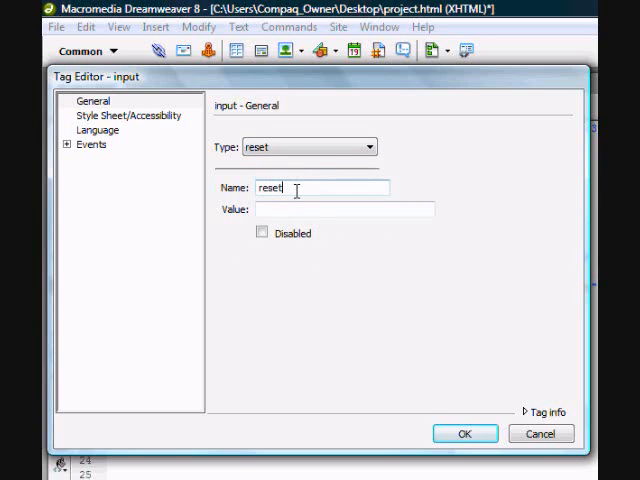
type("Clear")
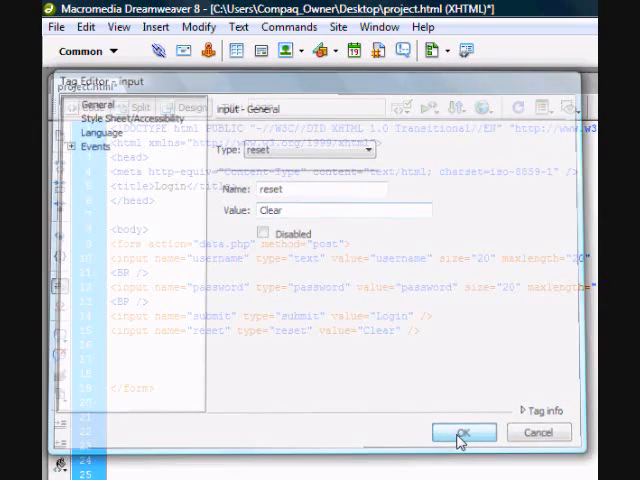
left_click(464, 432)
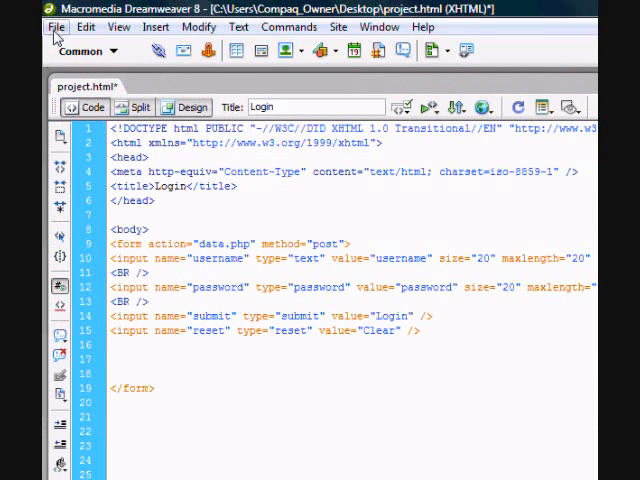
left_click(56, 28)
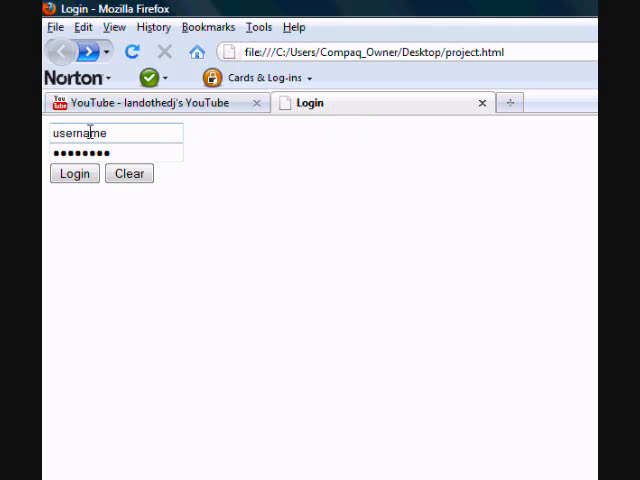
- Type into the fields, test Clear and Login (data.php missing), go Back and return to Code view
double_click(80, 132)
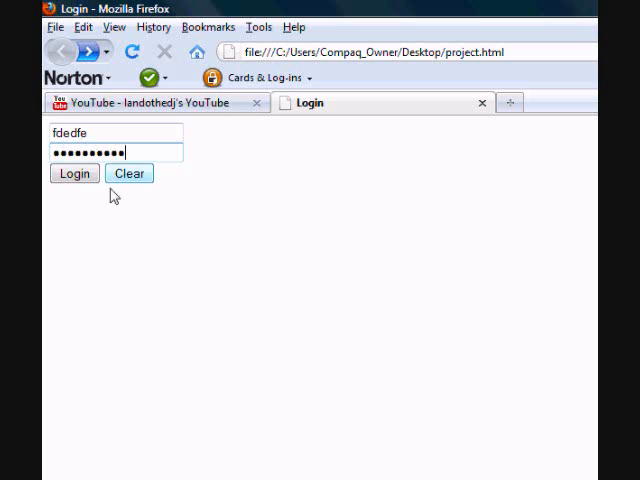
left_click(74, 172)
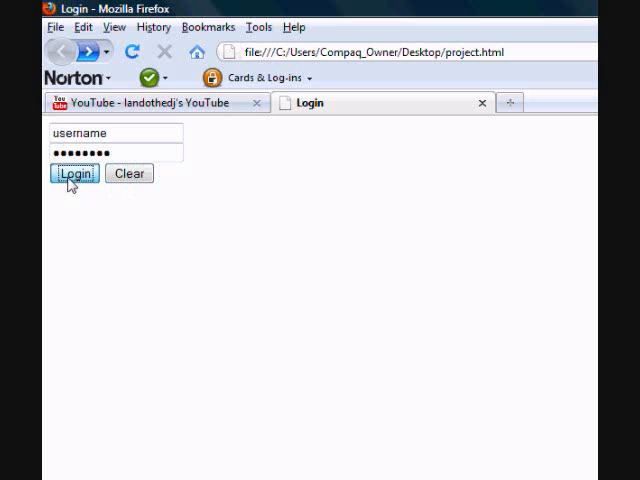
left_click(76, 172)
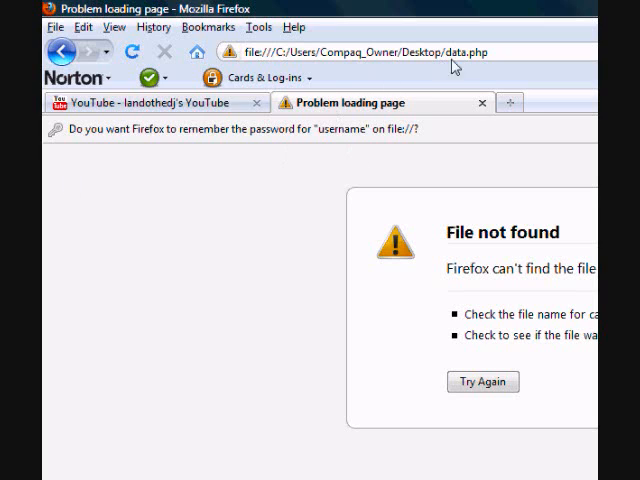
double_click(466, 52)
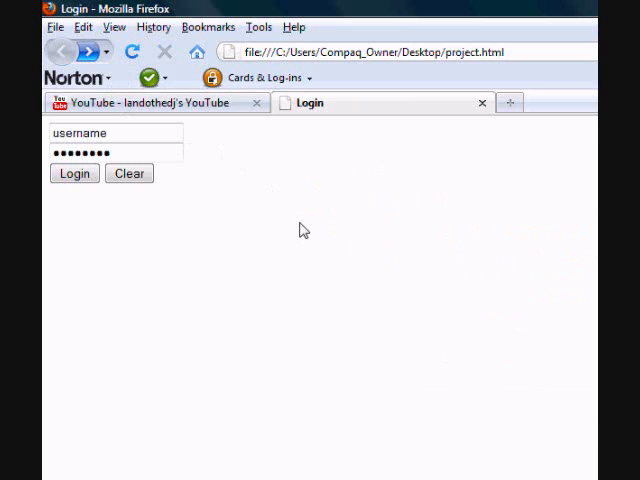
left_click(116, 132)
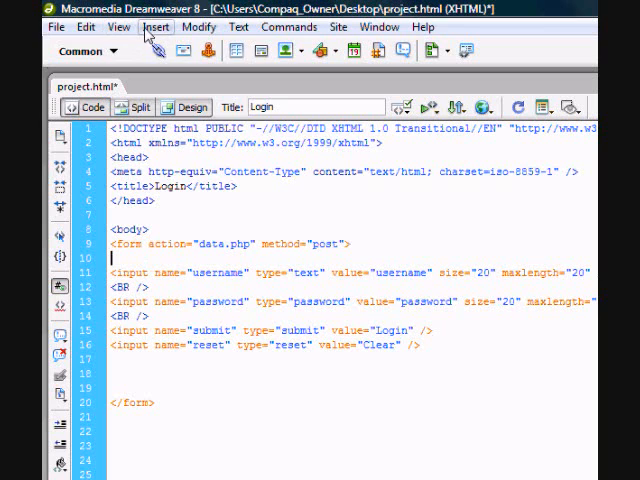
- Add <label for="username">Username</label> and a matching Password label, then preview in Firefox
left_click(156, 28)
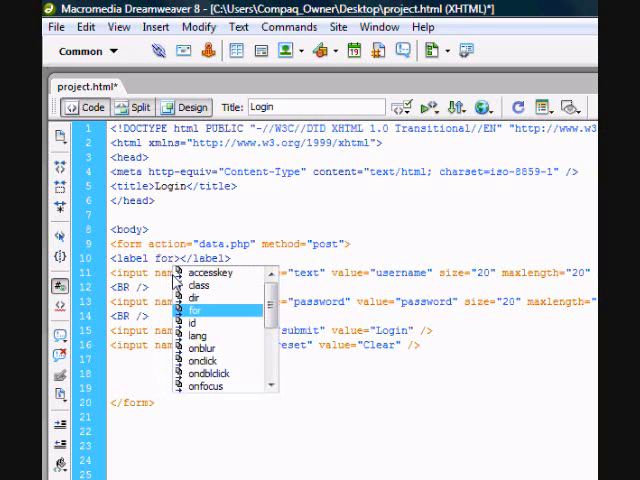
left_click(196, 312)
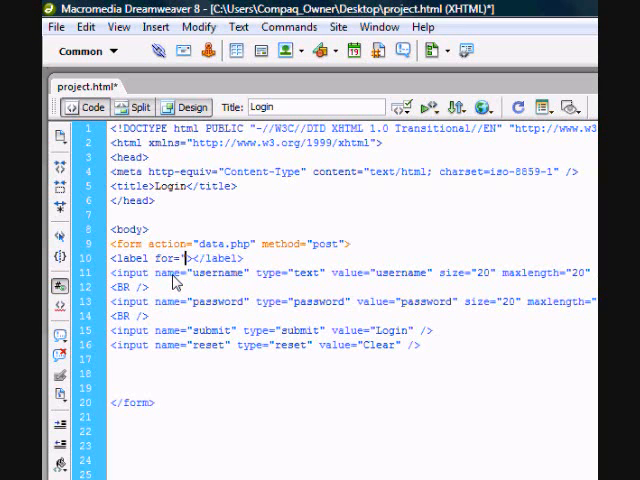
type("username")
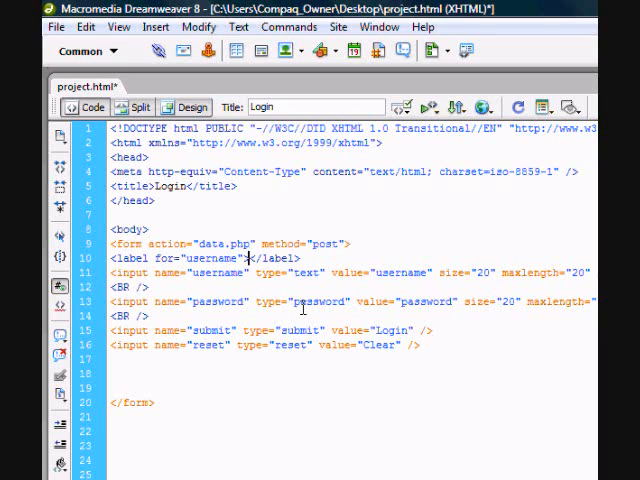
type("Username:")
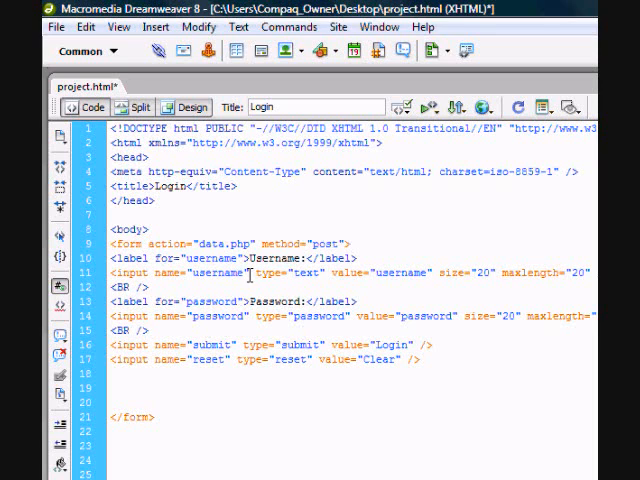
left_click(56, 28)
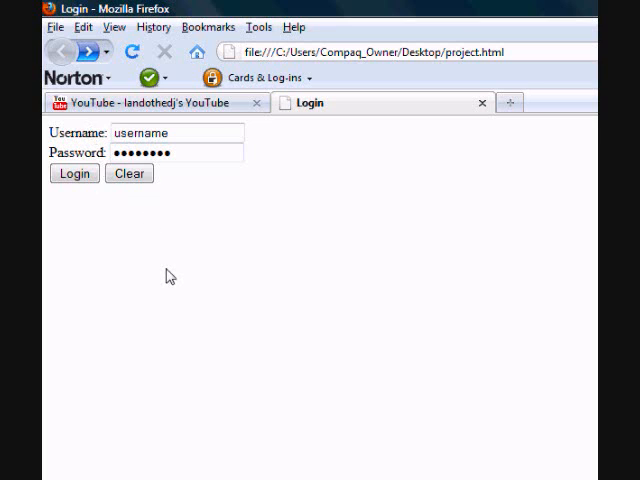
mouse_move(180, 210)
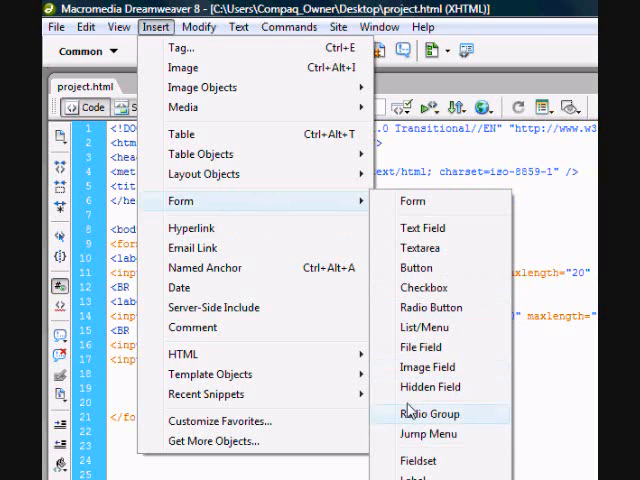
mouse_move(418, 460)
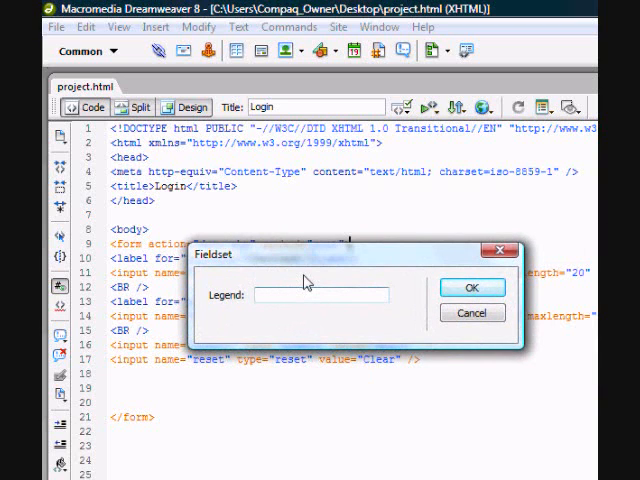
- Insert a fieldset with legend form, change the legend to Login, and preview in Firefox
type("fo")
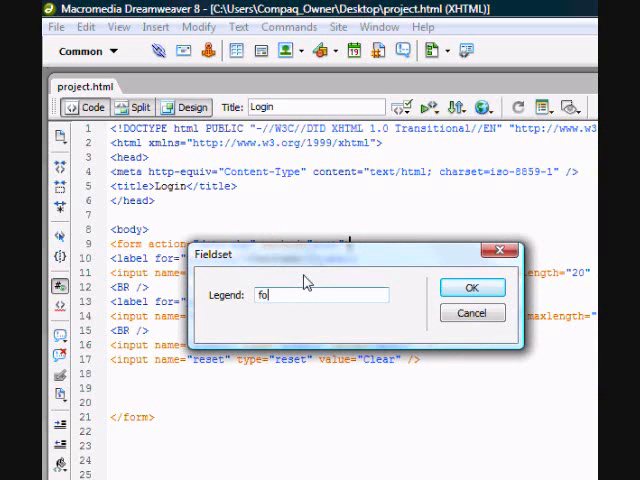
type("rm")
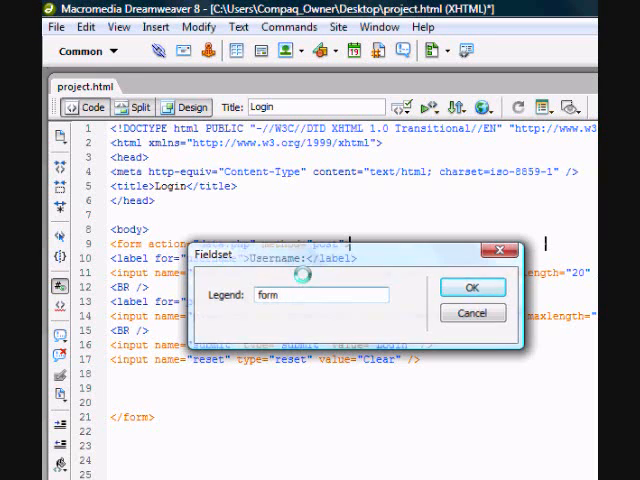
left_click(472, 288)
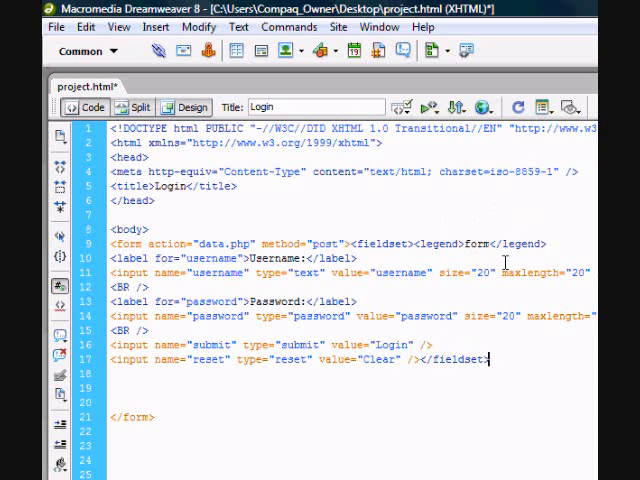
double_click(482, 244)
type("Login")
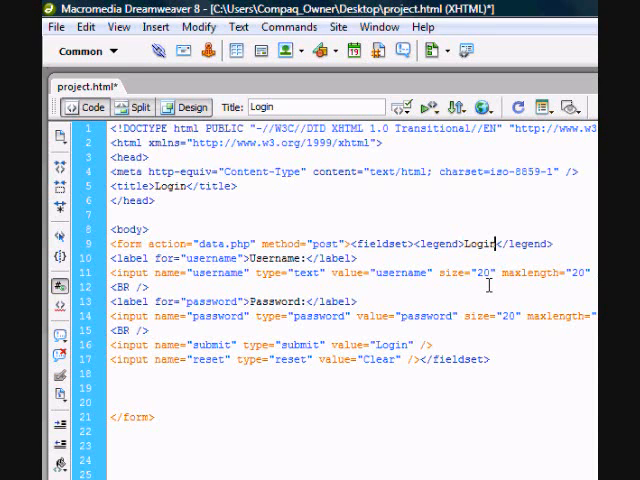
left_click(56, 28)
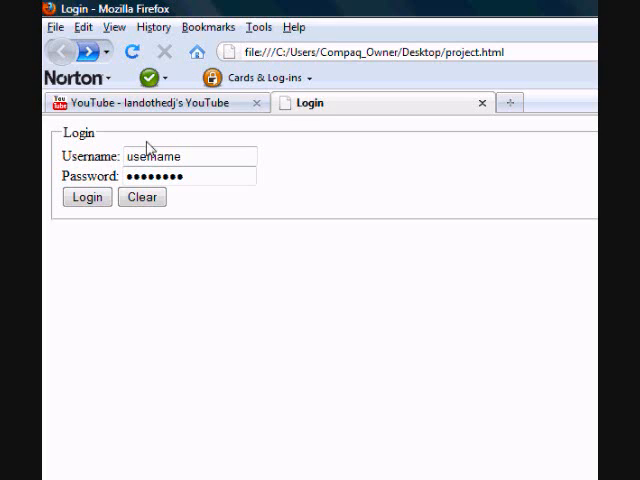
mouse_move(300, 284)
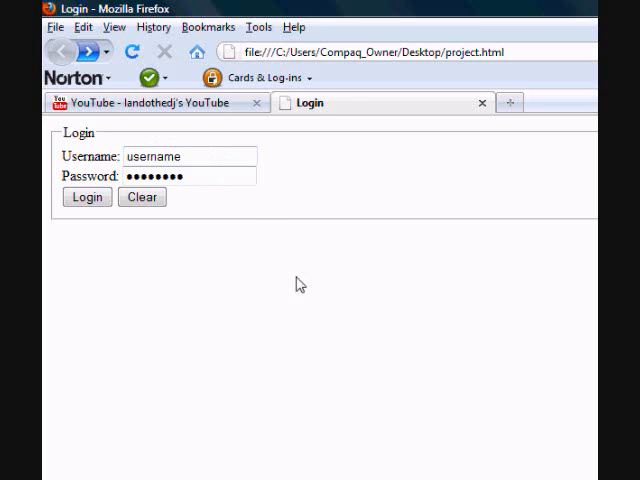
mouse_move(332, 316)
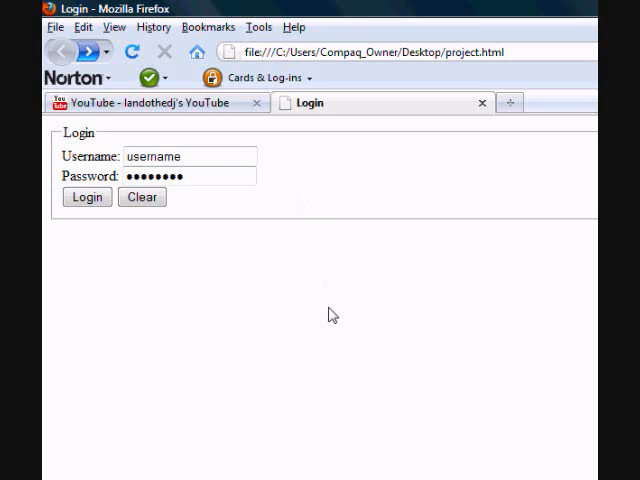